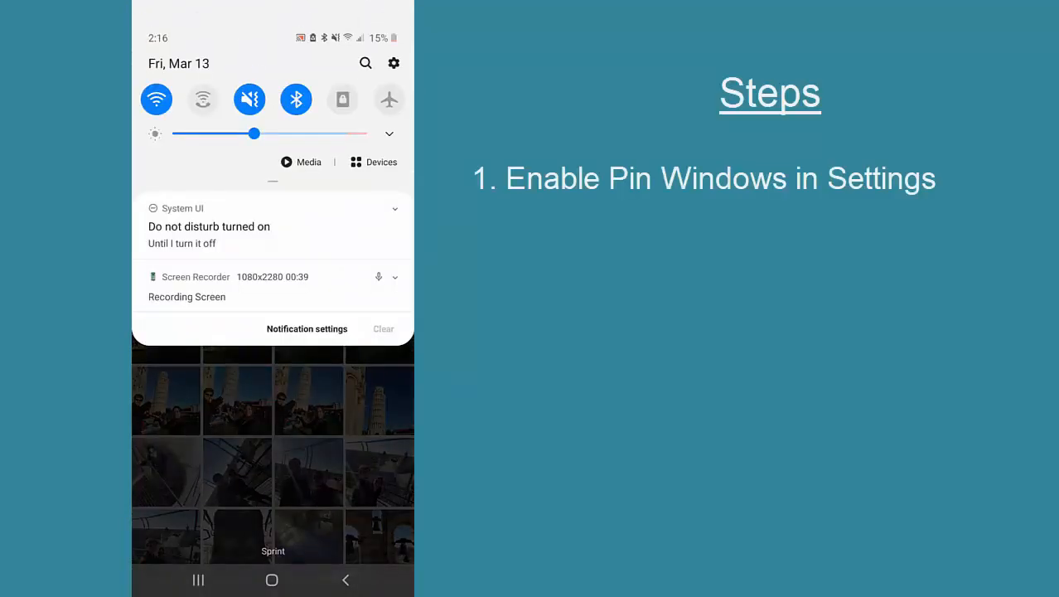
# Go from Photos to the Settings main list via the notification shade gear and look through it
pyautogui.click(394, 63)
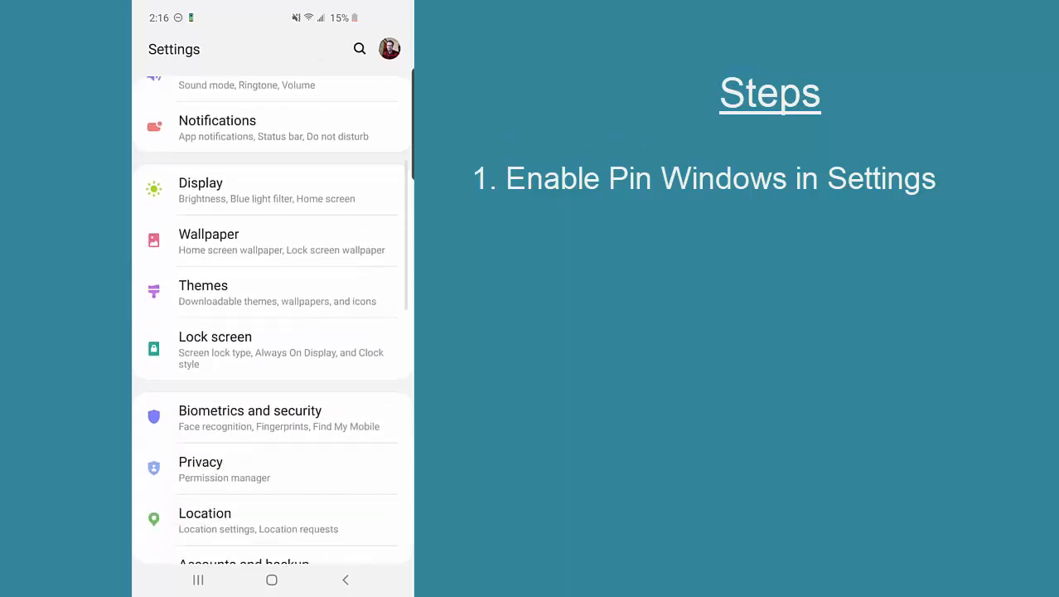
pyautogui.scroll(-3)
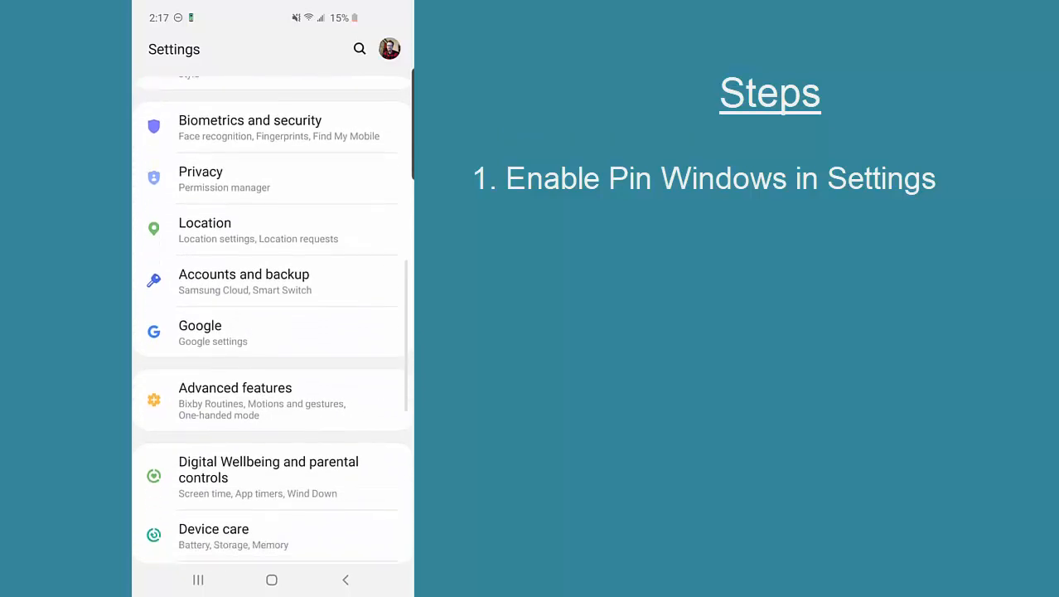
pyautogui.scroll(3)
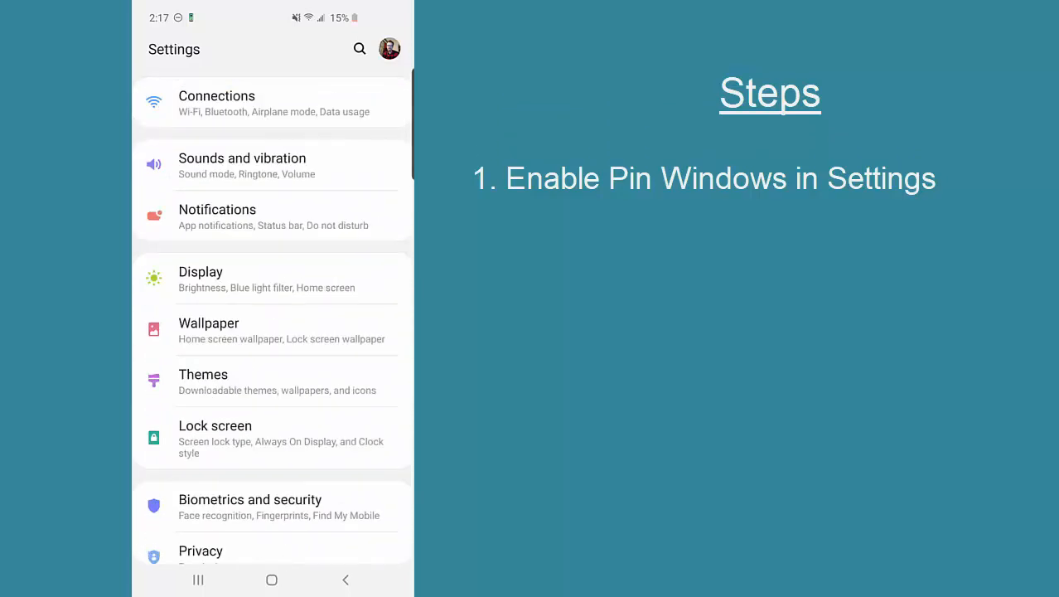
# Start a settings search for "Pin windows"
pyautogui.click(359, 48)
pyautogui.write('Pin windows')
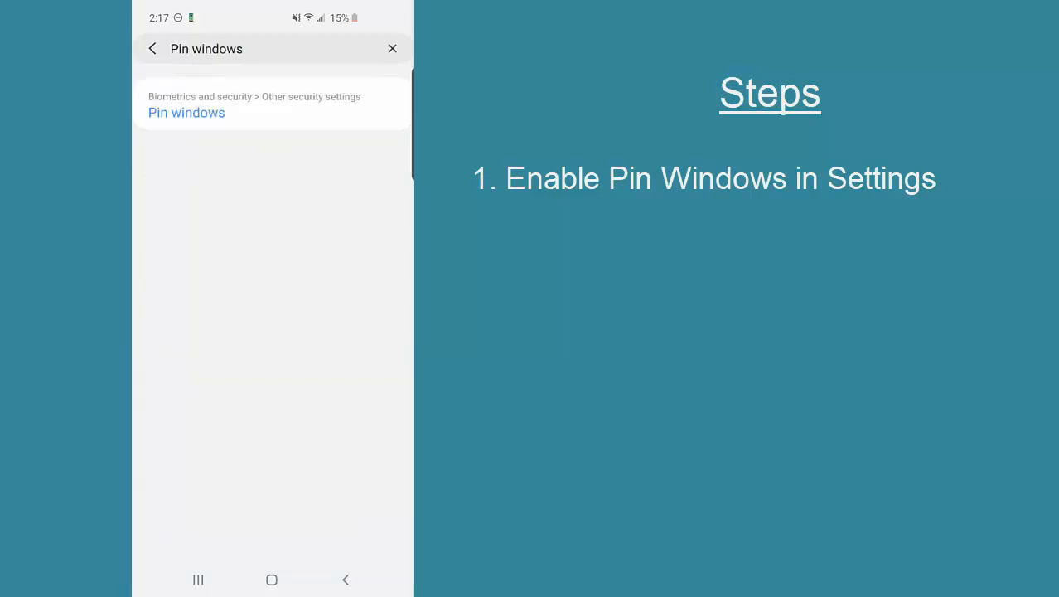
# Switch Pin windows on in Other security settings and bring up its detail page
pyautogui.click(153, 48)
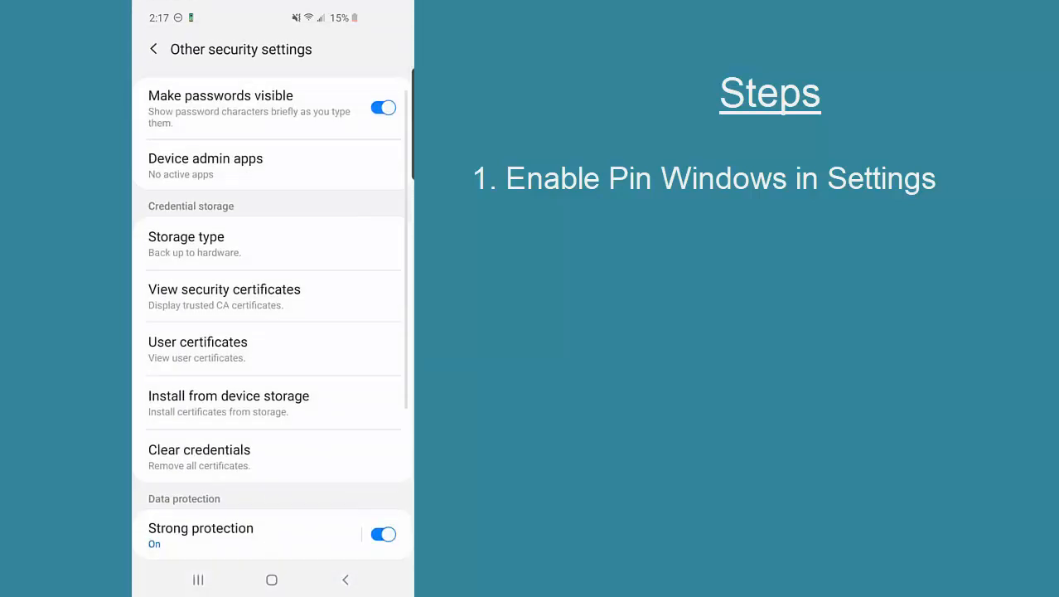
pyautogui.scroll(-3)
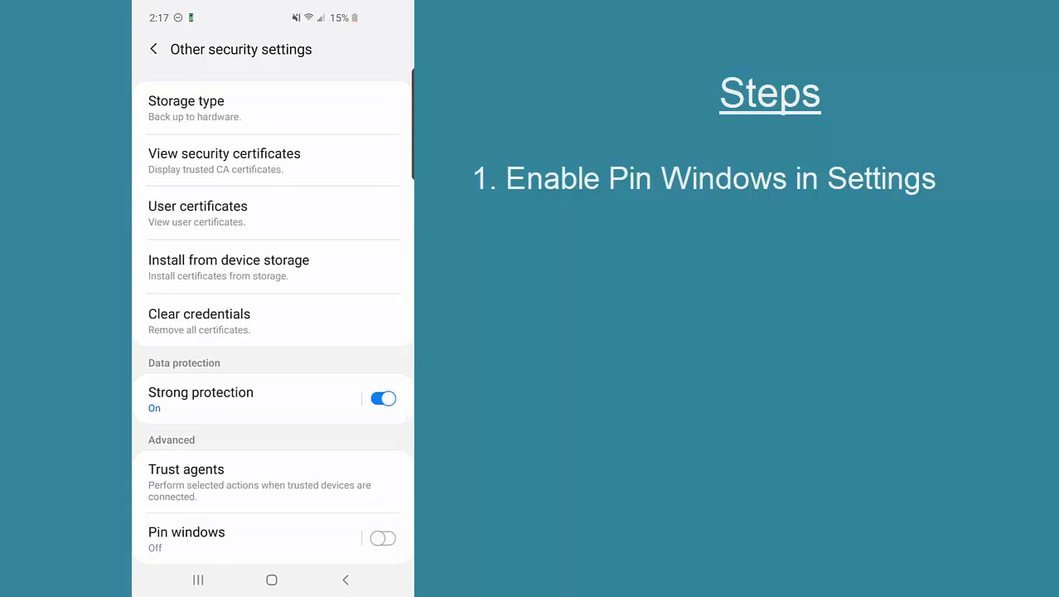
pyautogui.scroll(-3)
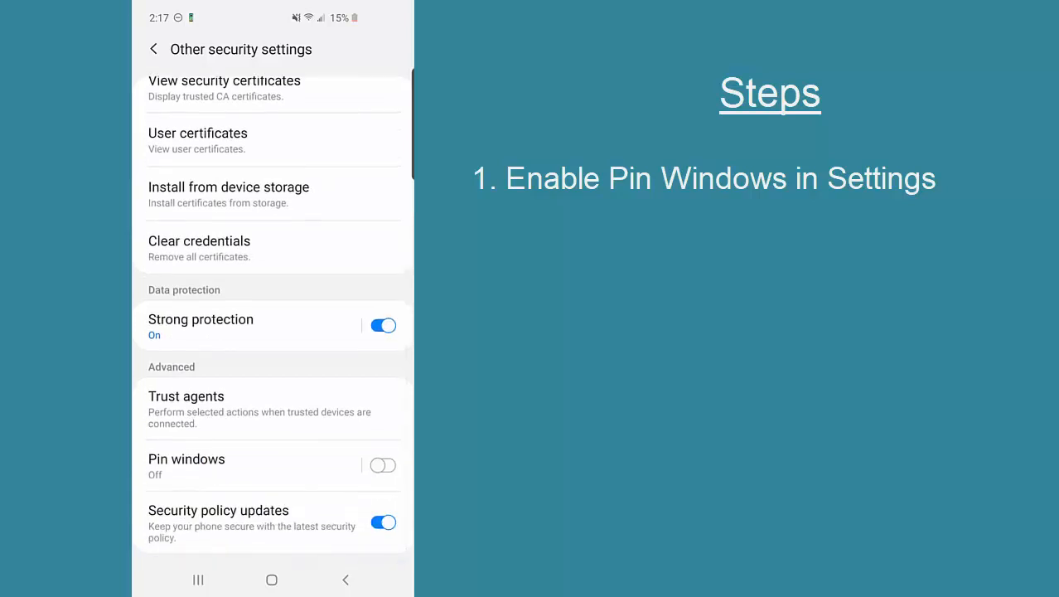
pyautogui.click(382, 465)
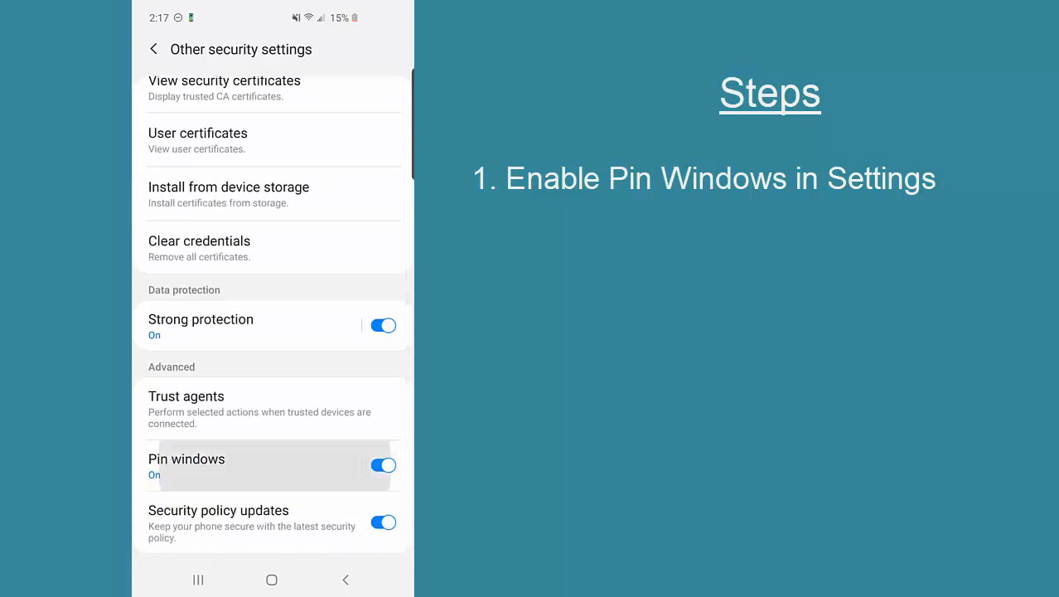
pyautogui.click(186, 466)
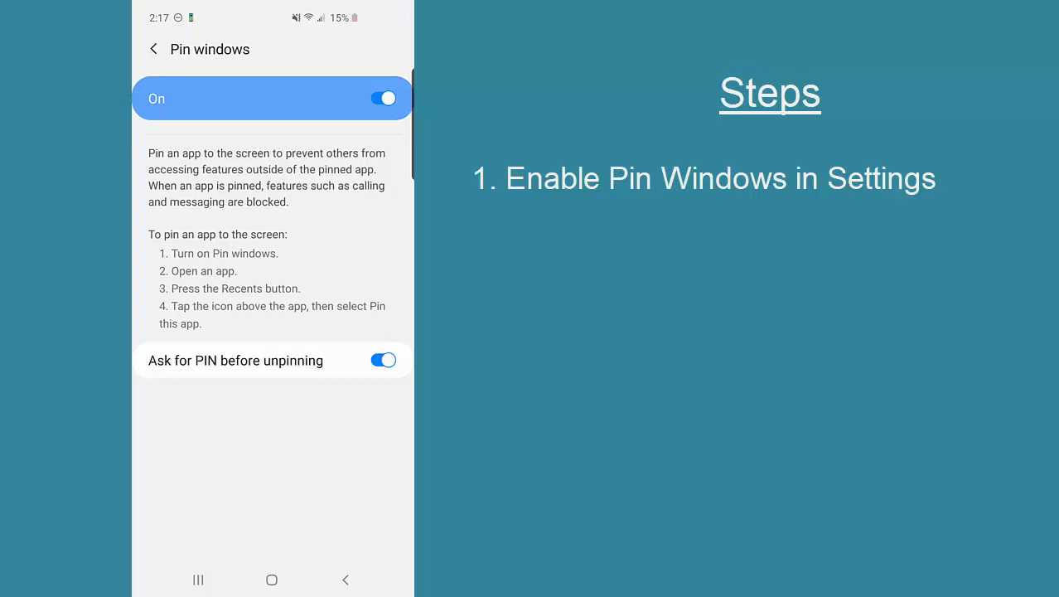
# Bring up the recently used apps to reach the Photos app menu
pyautogui.click(272, 579)
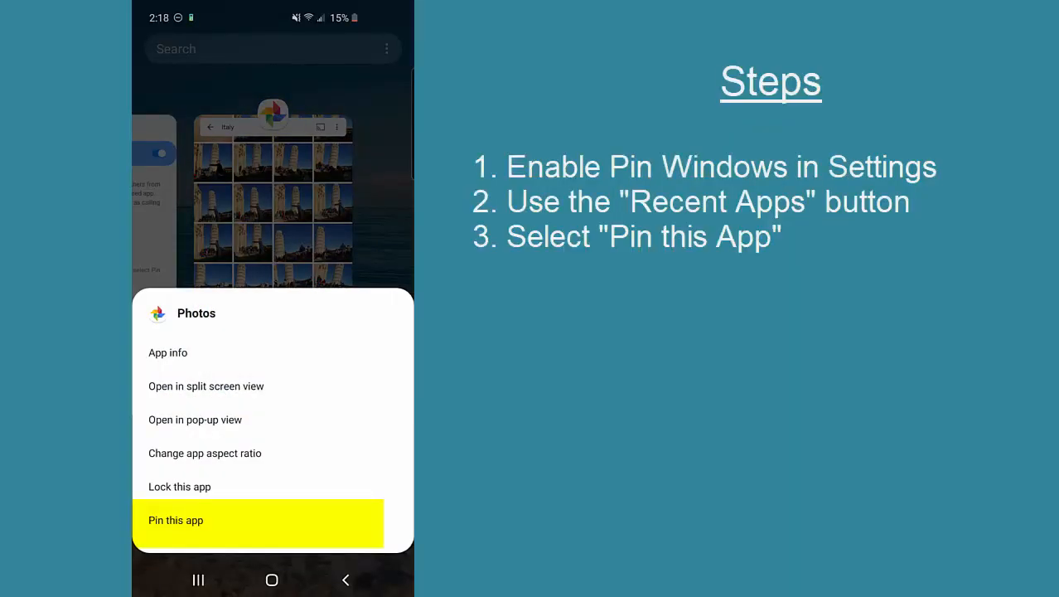
# Pin the Photos app from its Recents menu and acknowledge the unpinning instructions
pyautogui.click(176, 520)
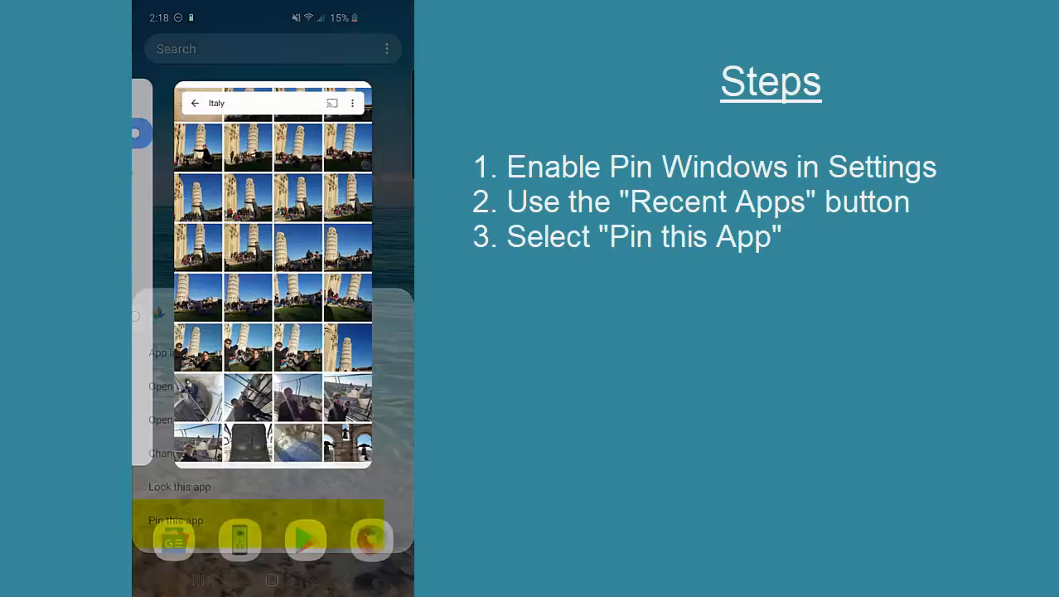
pyautogui.click(176, 520)
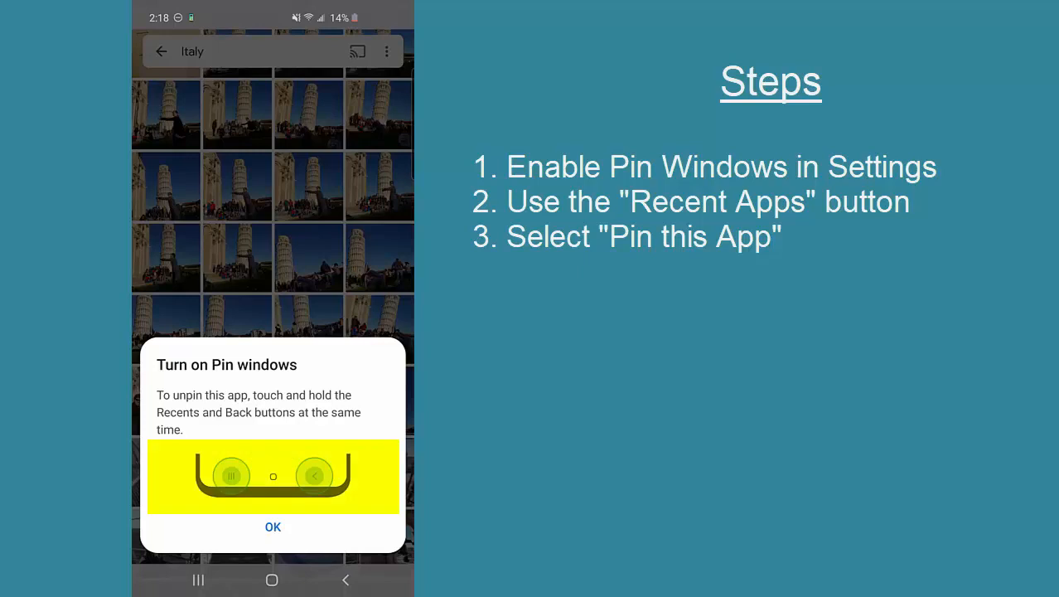
pyautogui.click(273, 526)
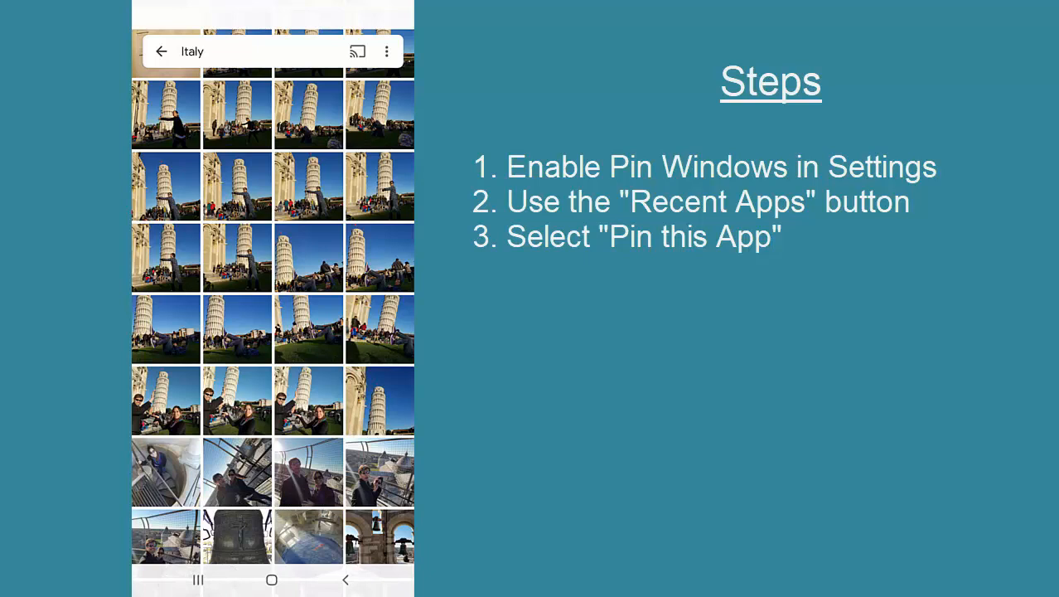
# Browse from Italy back to Places and into Italy again, then unpin Photos to the home screen
pyautogui.click(162, 50)
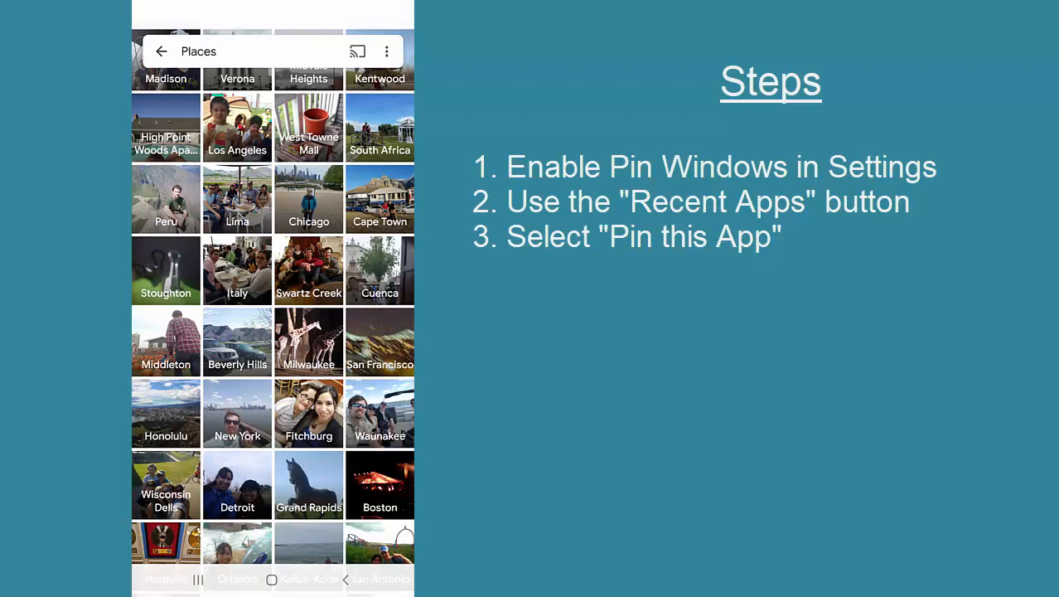
pyautogui.click(237, 270)
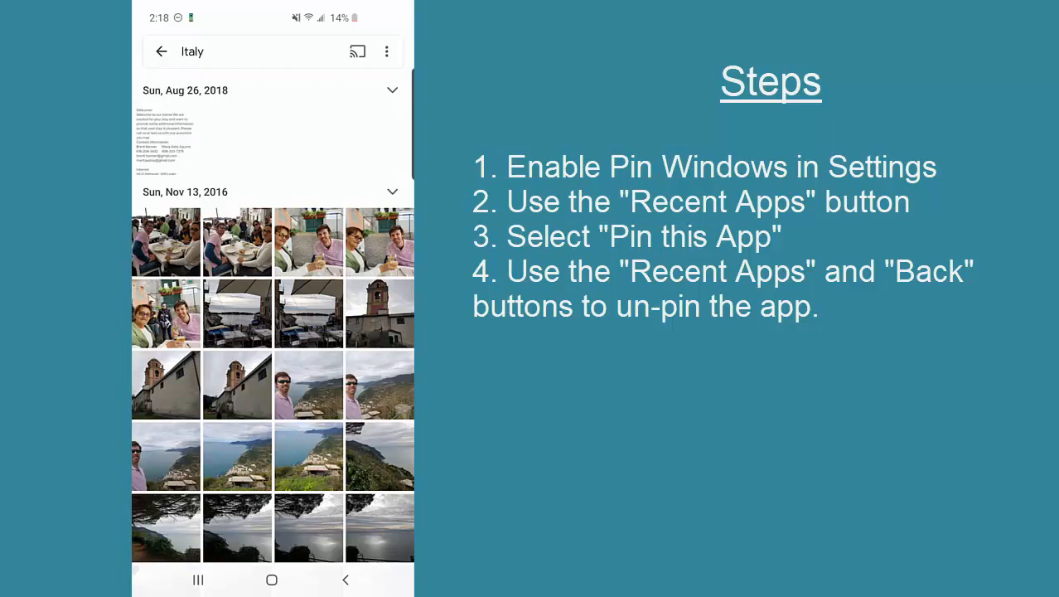
pyautogui.click(272, 579)
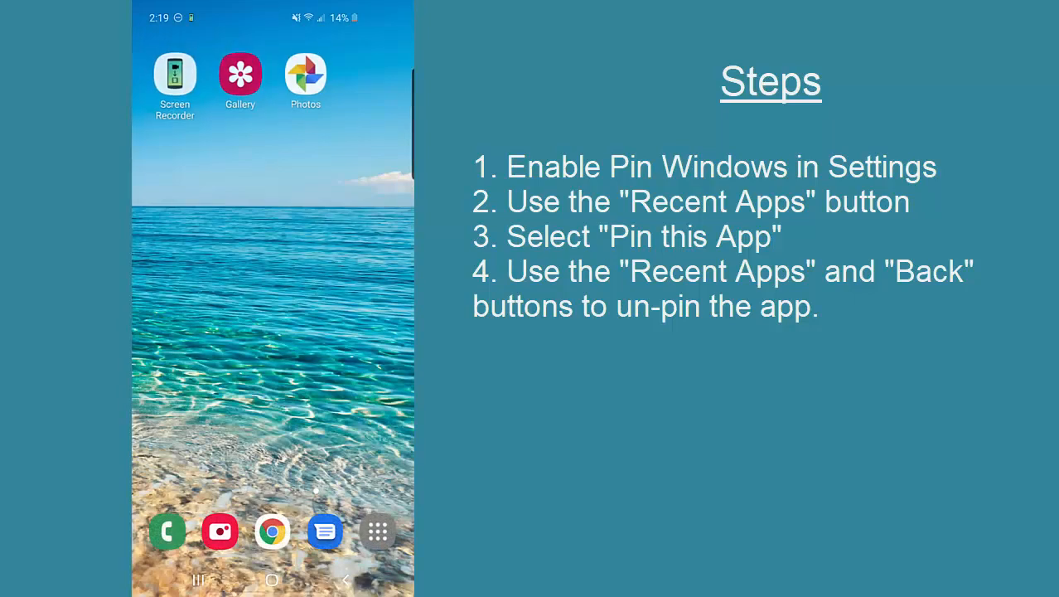